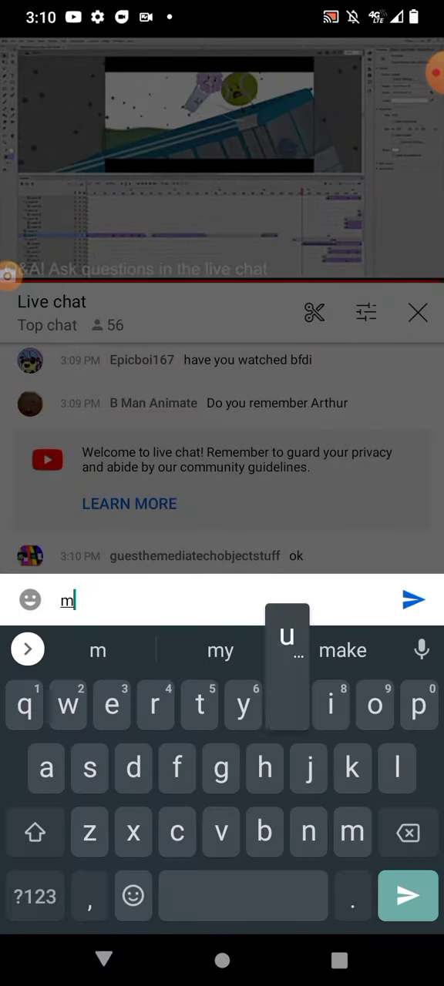
Post 'by guesthemediaobject' to the live chat, correcting the channel-name typos first
type("u")
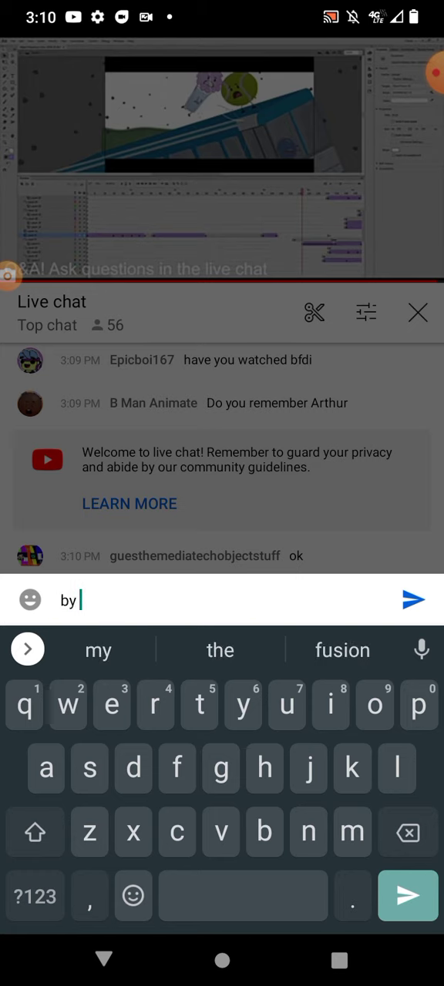
type("gue")
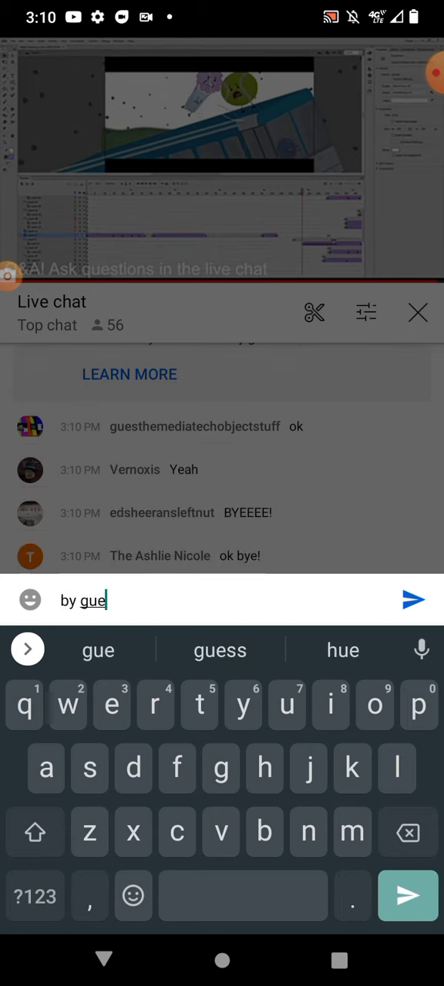
type("st")
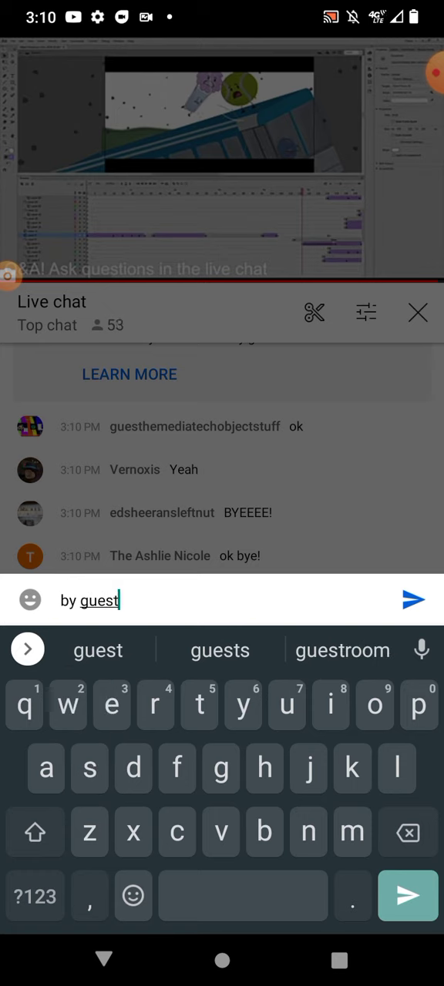
type("the")
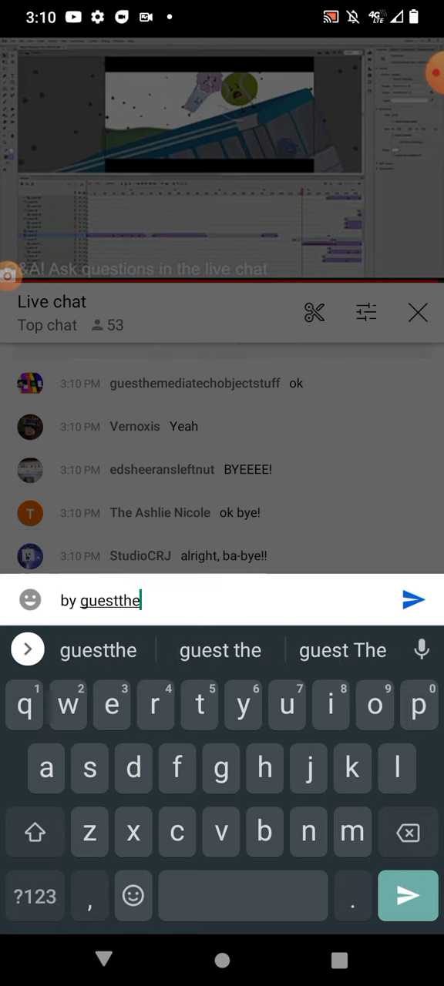
key("Backspace")
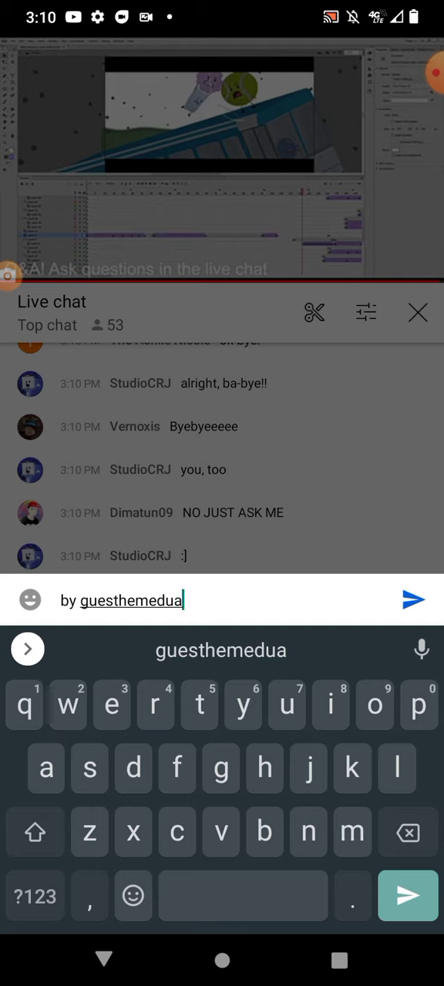
key("Backspace")
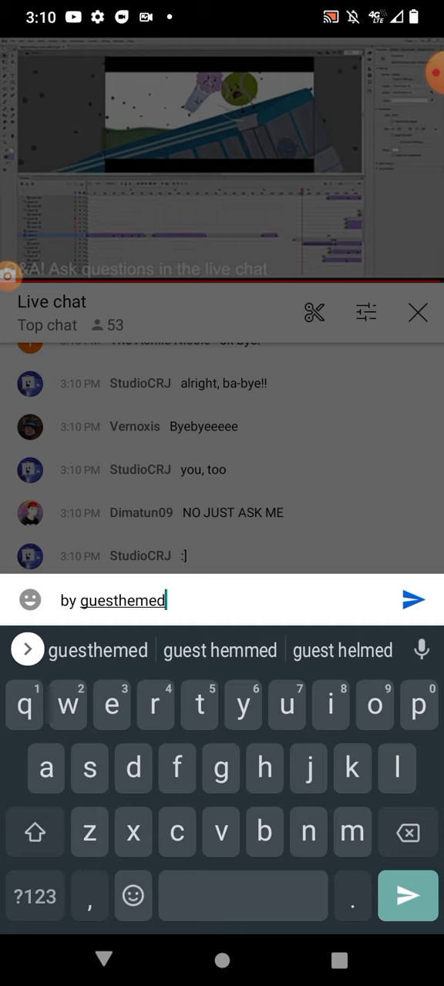
type("a")
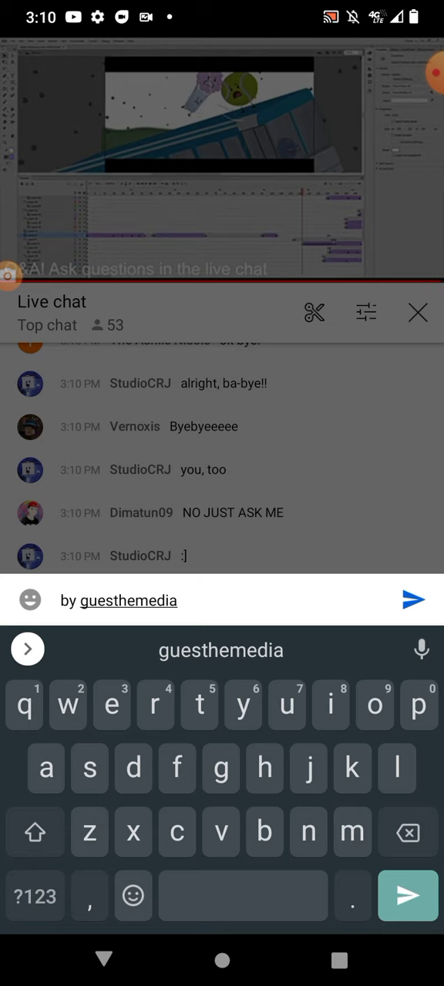
type("obje")
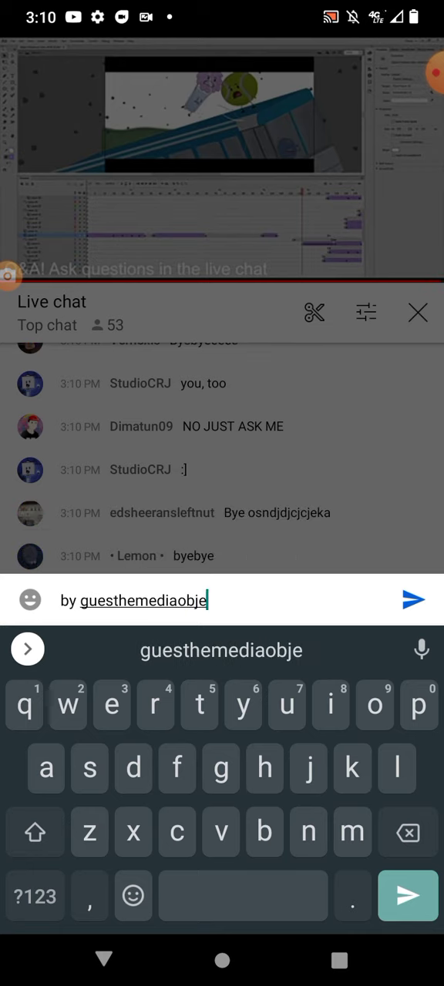
type("ct")
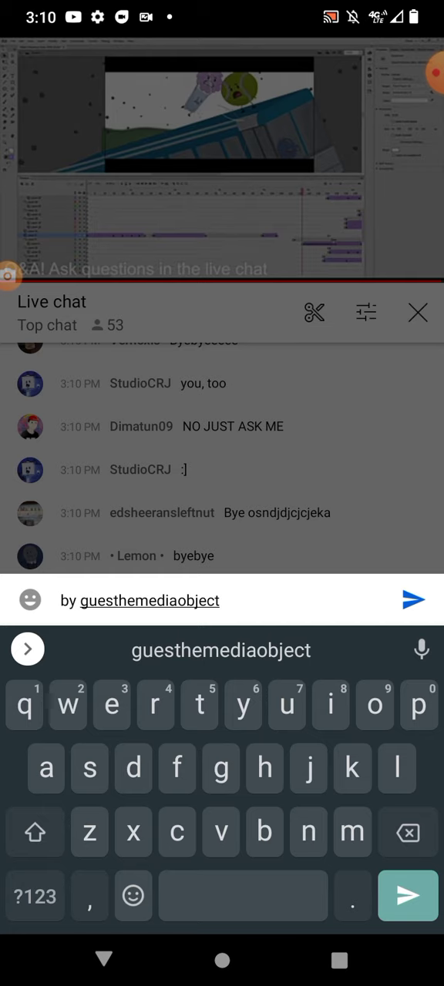
left_click(413, 600)
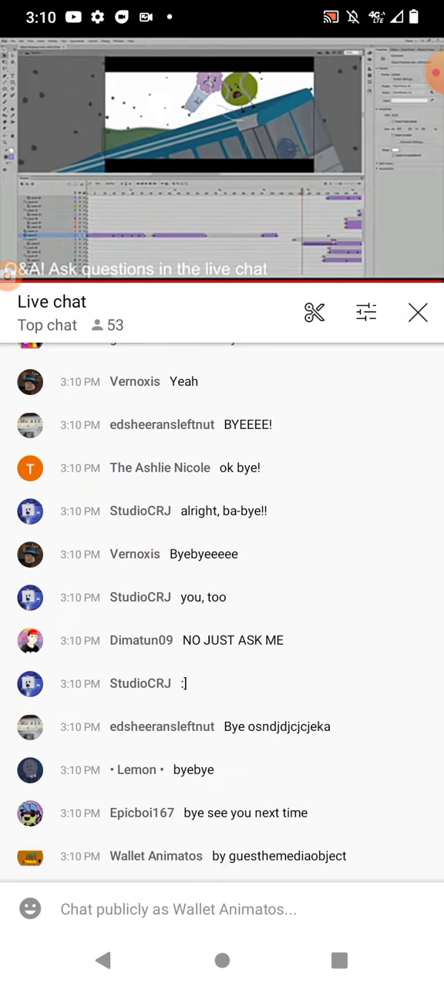
Start a new live chat message with the word 'by'
type("b")
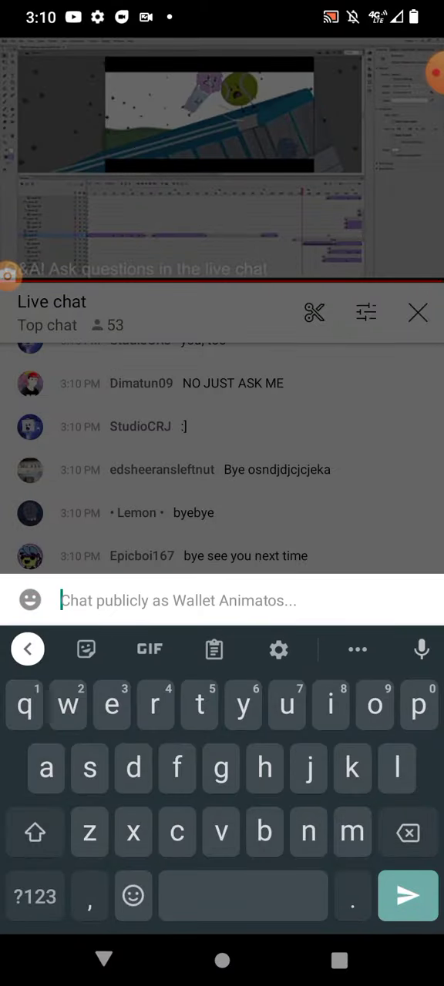
type("b")
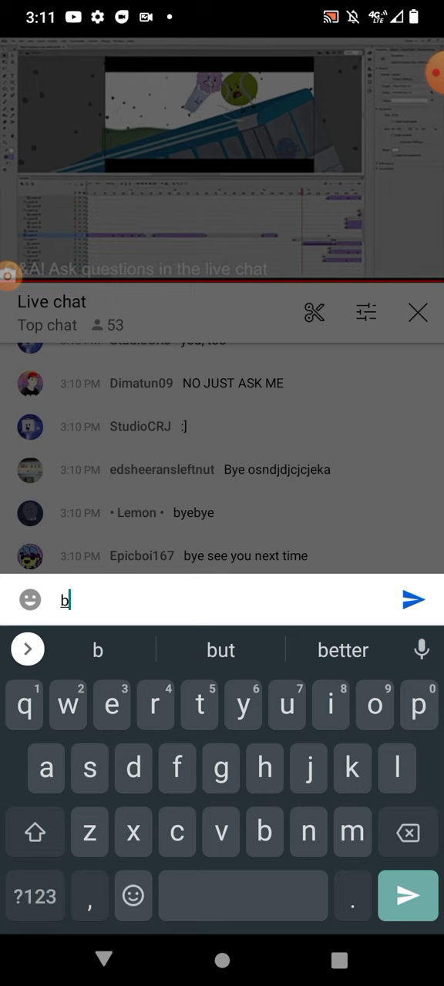
type("y")
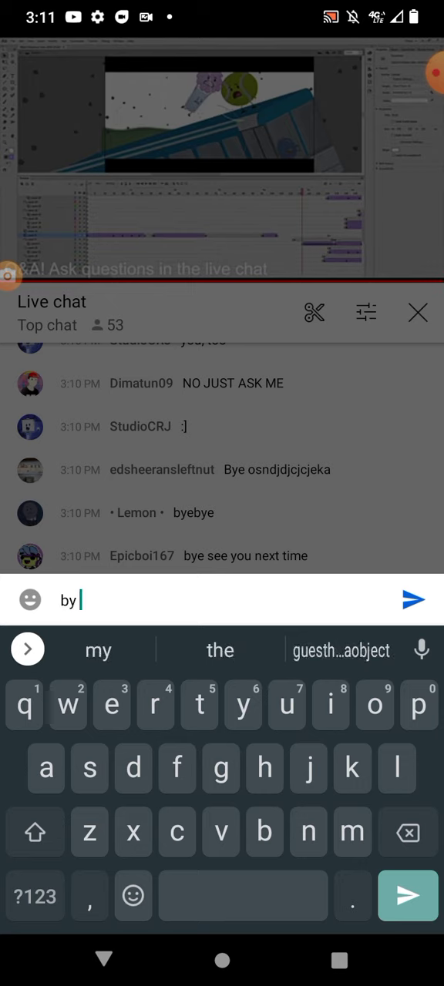